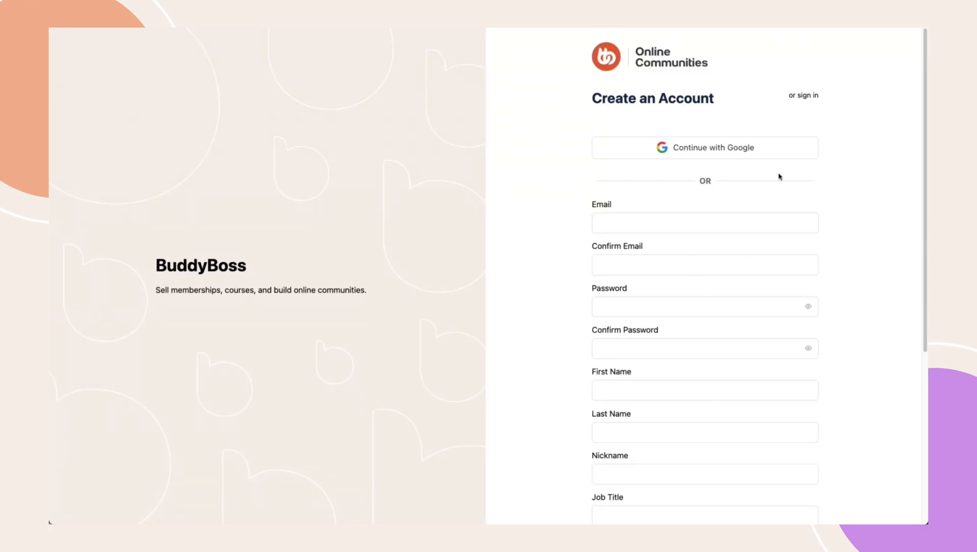
mouse_move(807, 95)
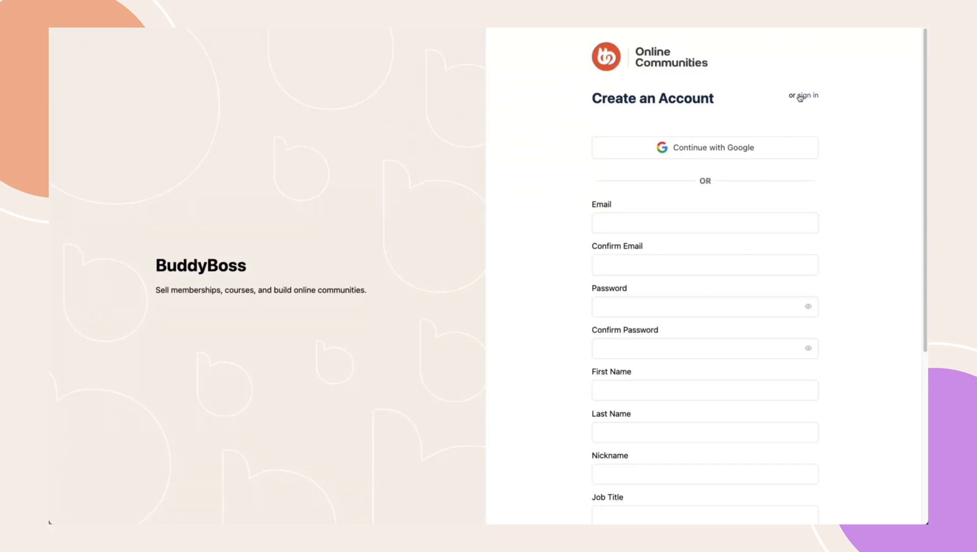
mouse_move(805, 130)
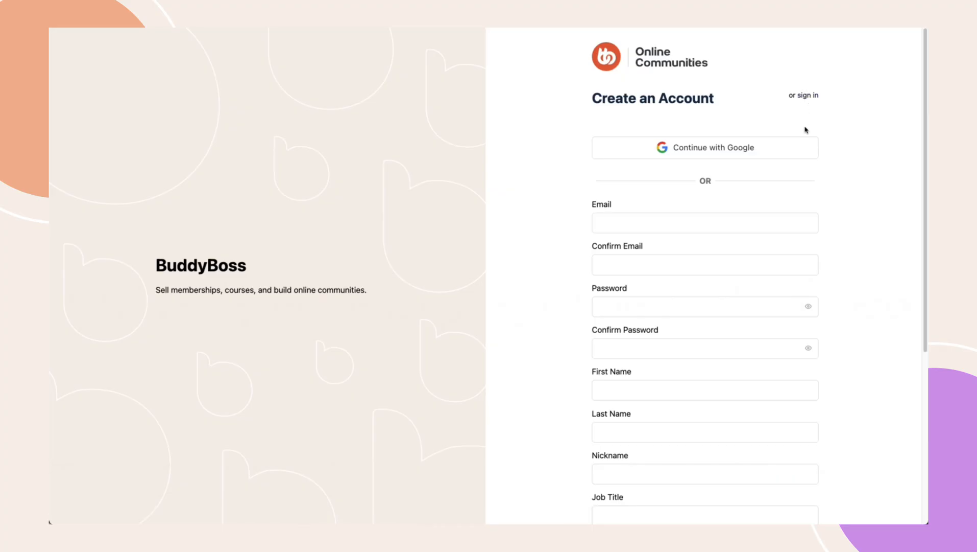
Switch from the Create an Account form to the community's sign-in page
click(804, 94)
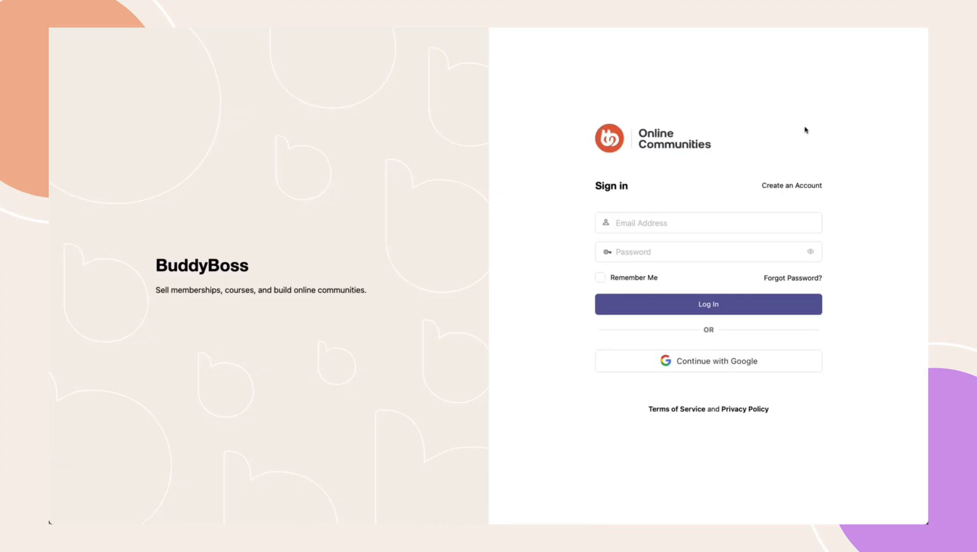
mouse_move(838, 313)
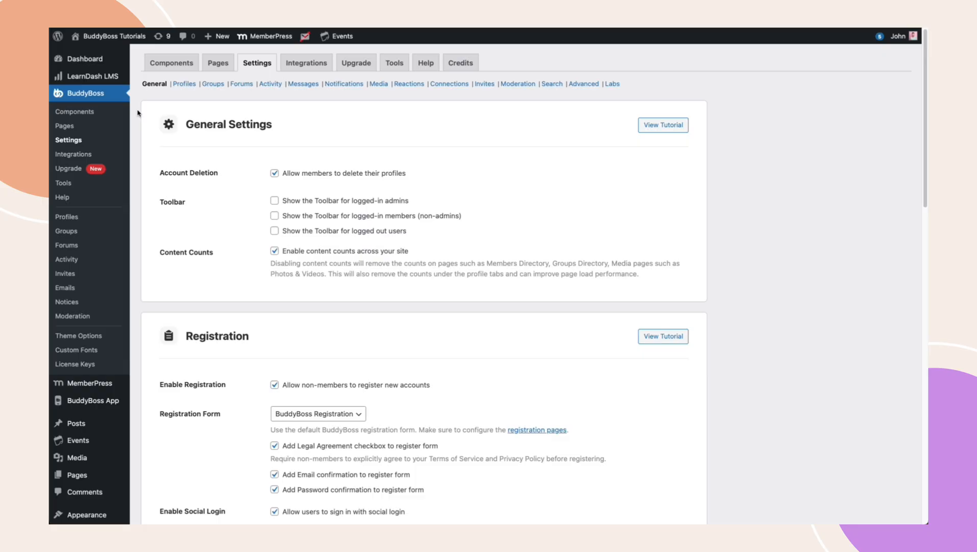
mouse_move(68, 139)
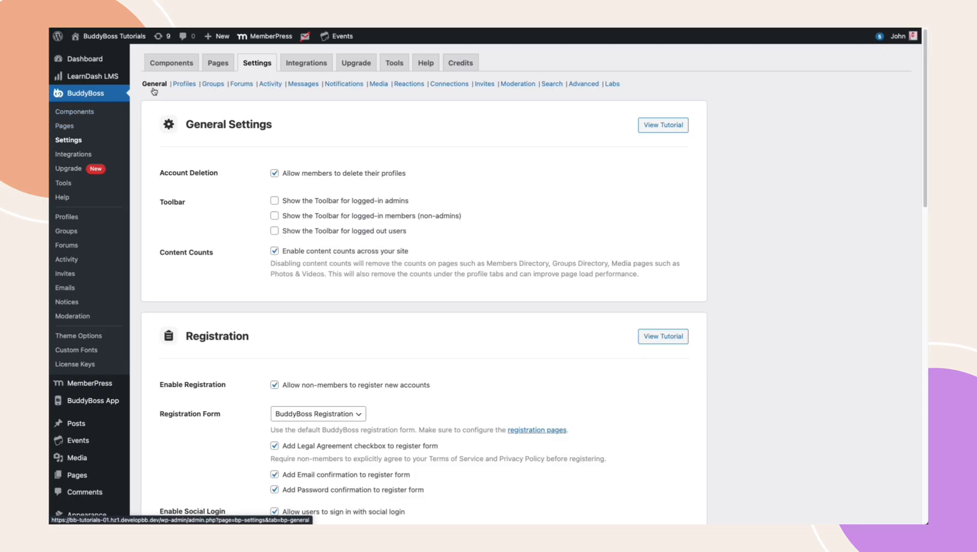
Scroll to Enable Social Login and open the Google tile's credential settings
scroll(down, 3)
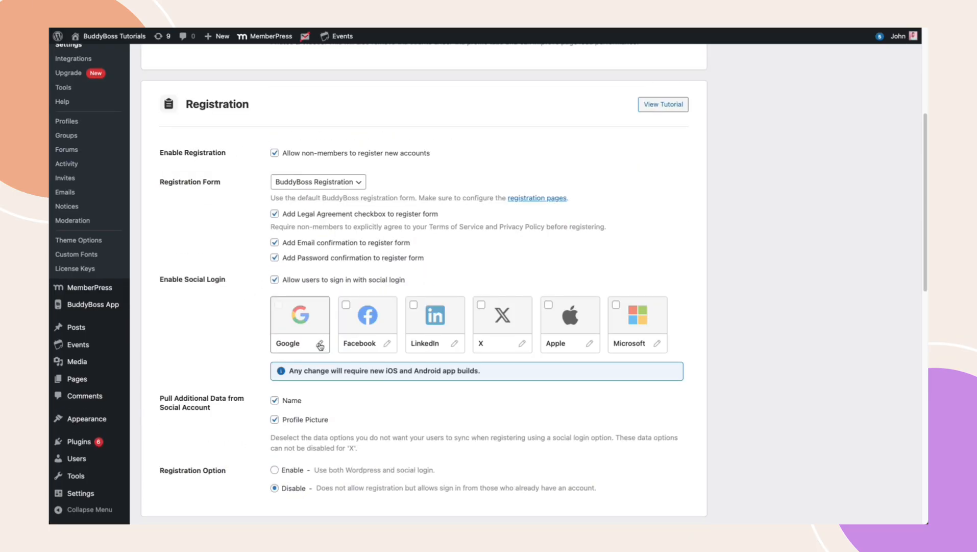
click(320, 342)
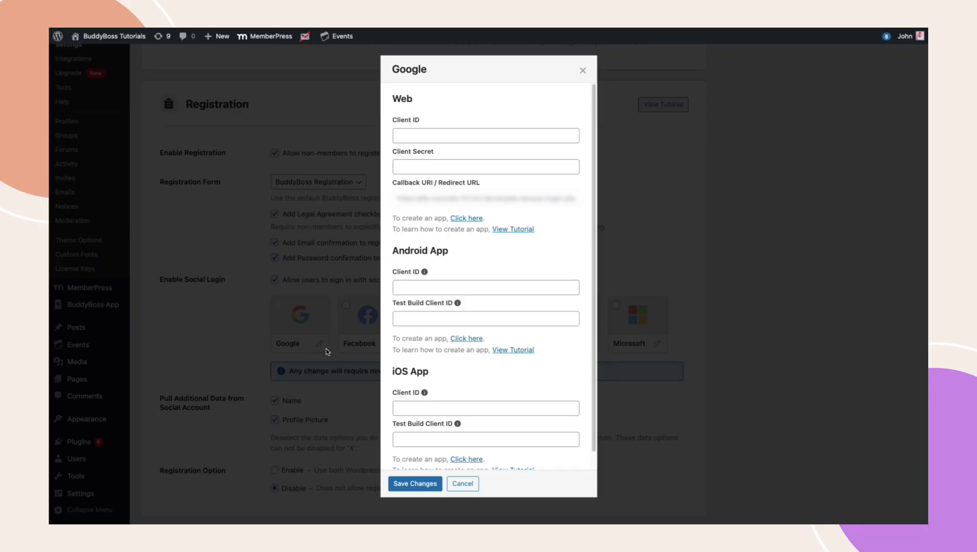
mouse_move(459, 275)
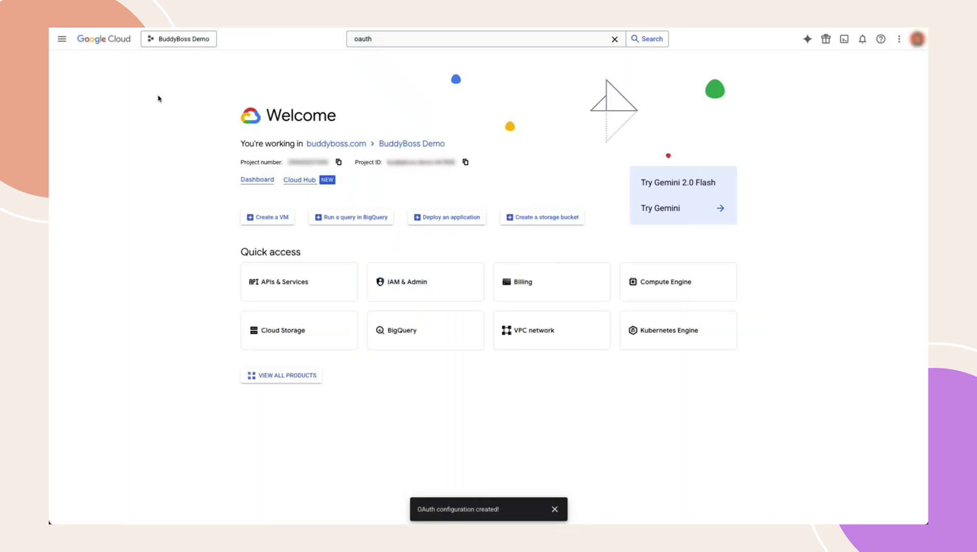
mouse_move(104, 38)
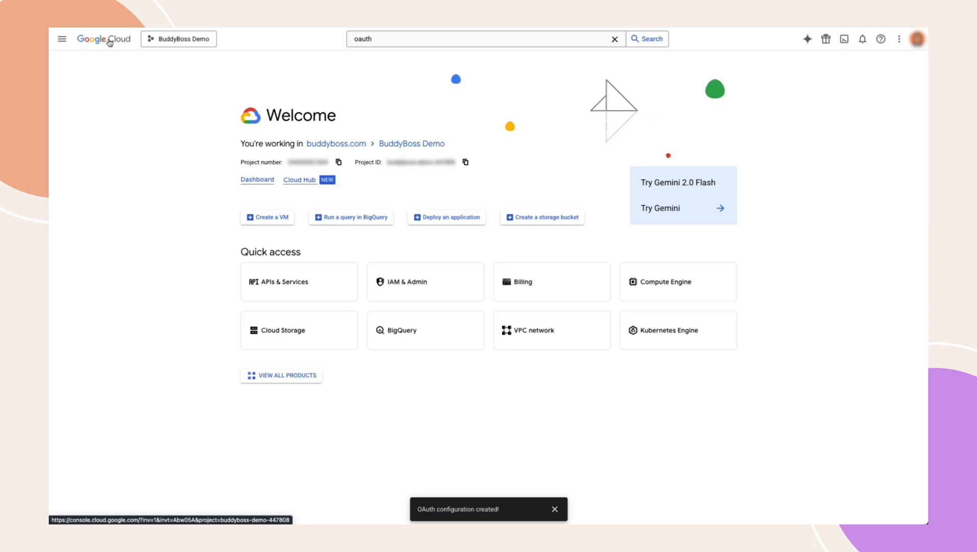
mouse_move(178, 39)
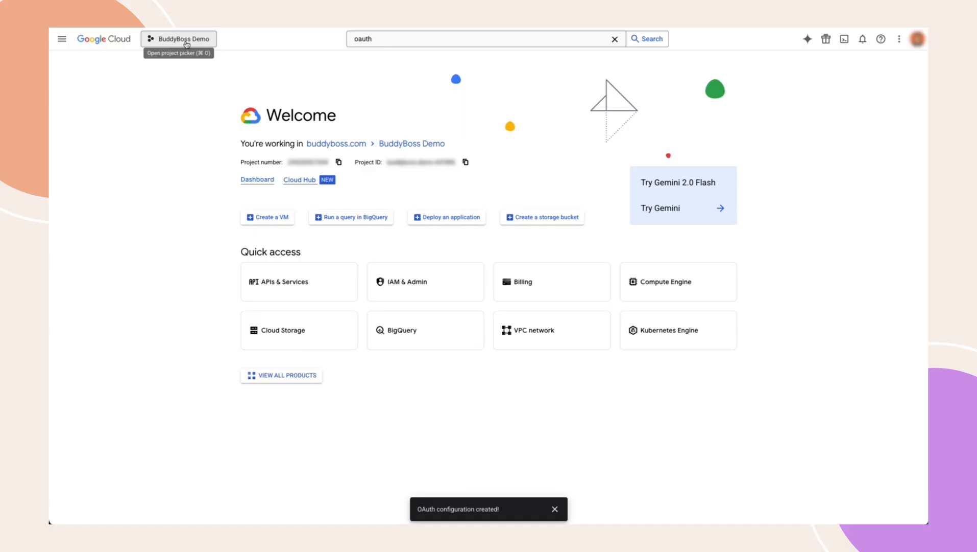
Keep BuddyBoss Demo as the project and open its OAuth consent screen overview
click(178, 39)
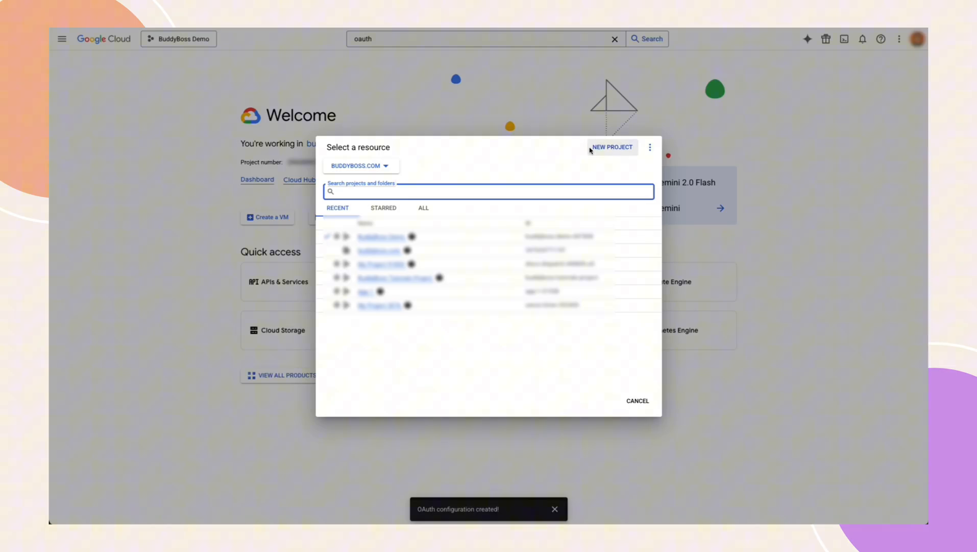
mouse_move(638, 401)
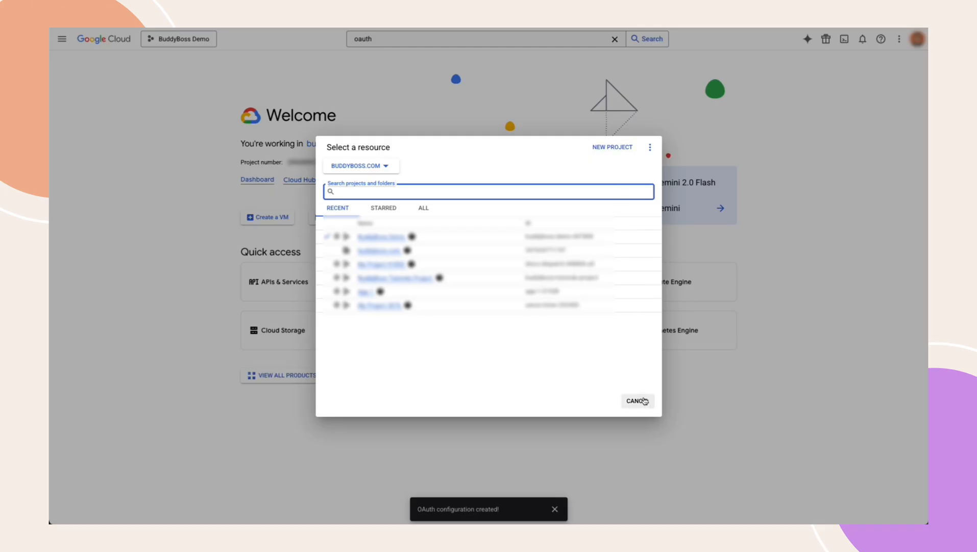
click(637, 401)
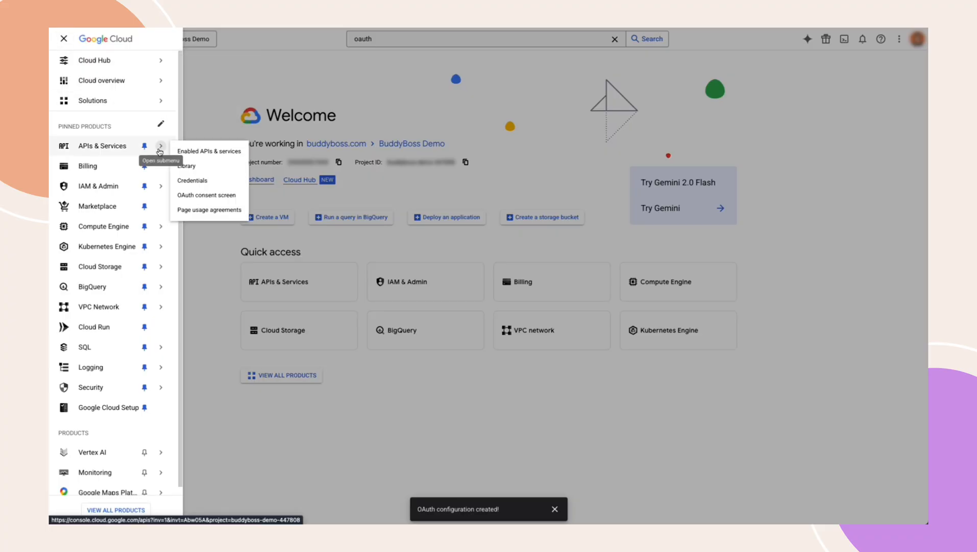
click(207, 194)
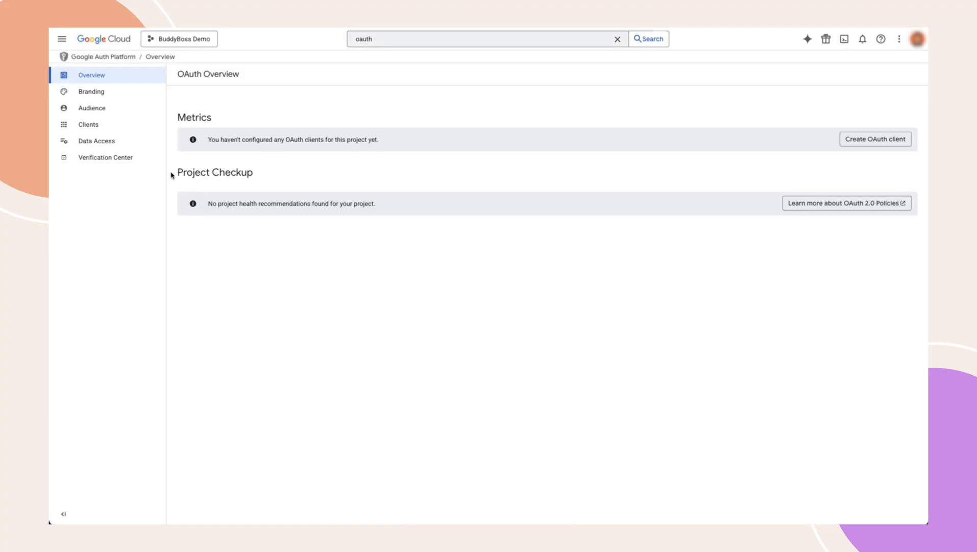
Start a Web application OAuth client named BuddyBoss Demo with an authorized redirect URI
click(88, 124)
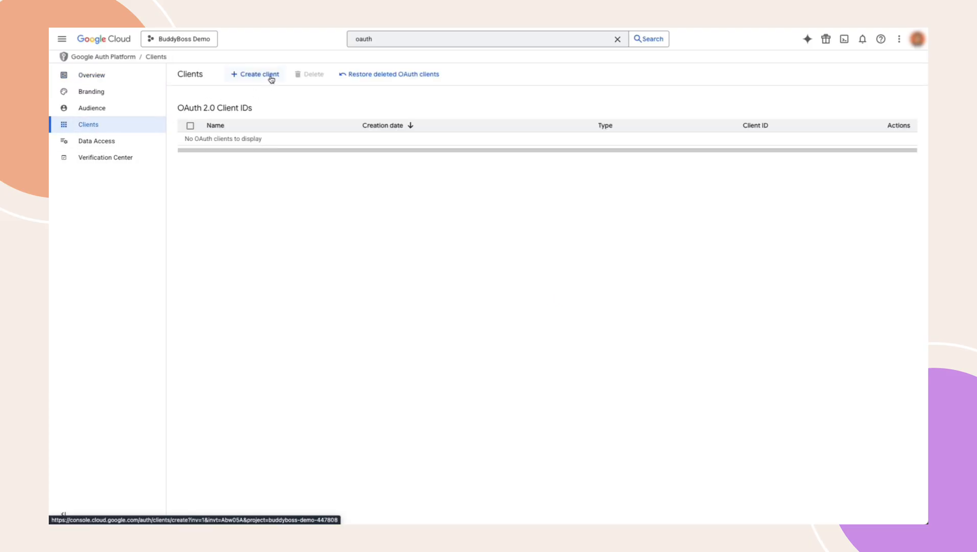
click(254, 75)
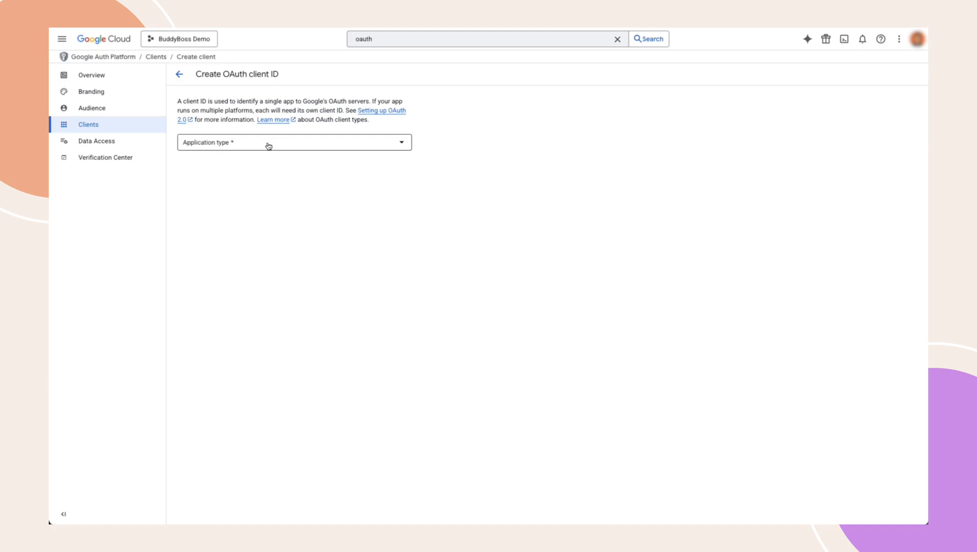
click(294, 142)
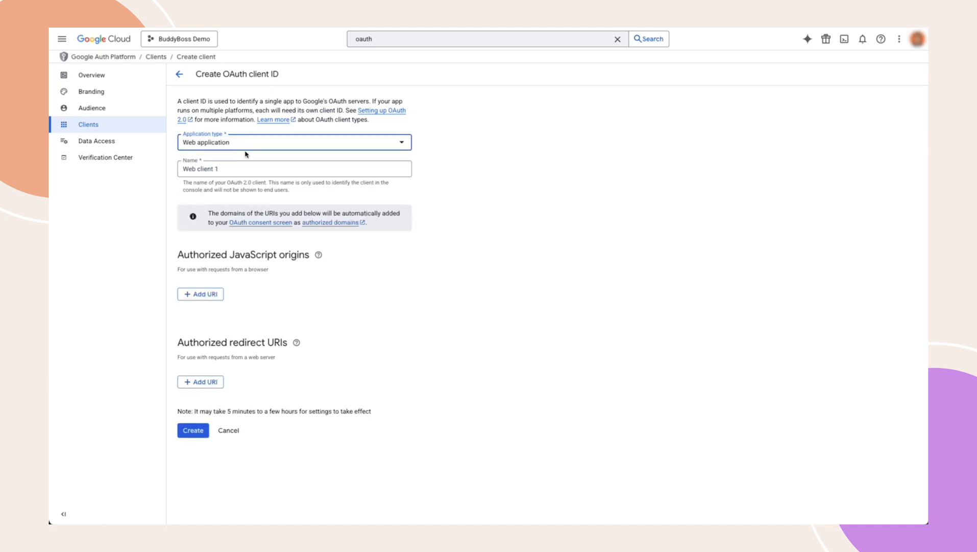
text(BuddyBoss De)
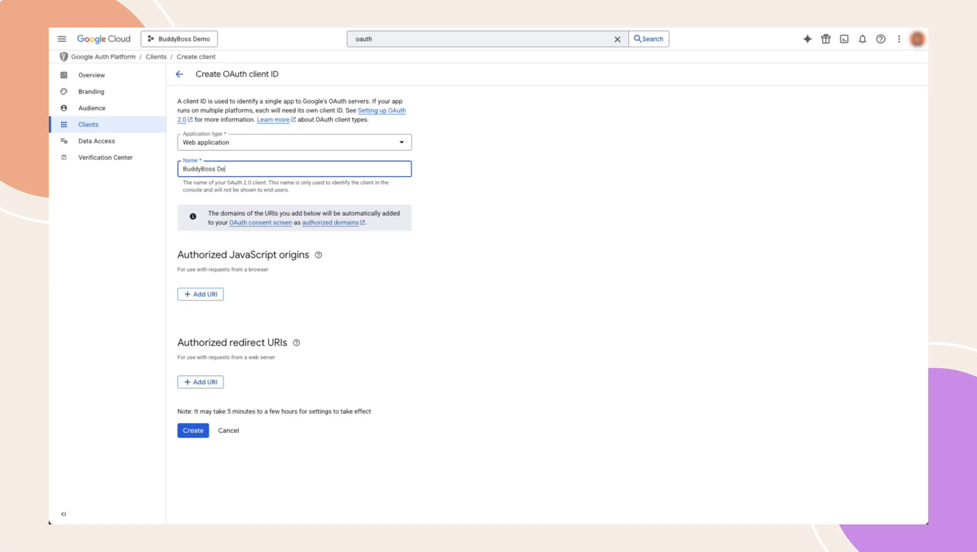
click(201, 382)
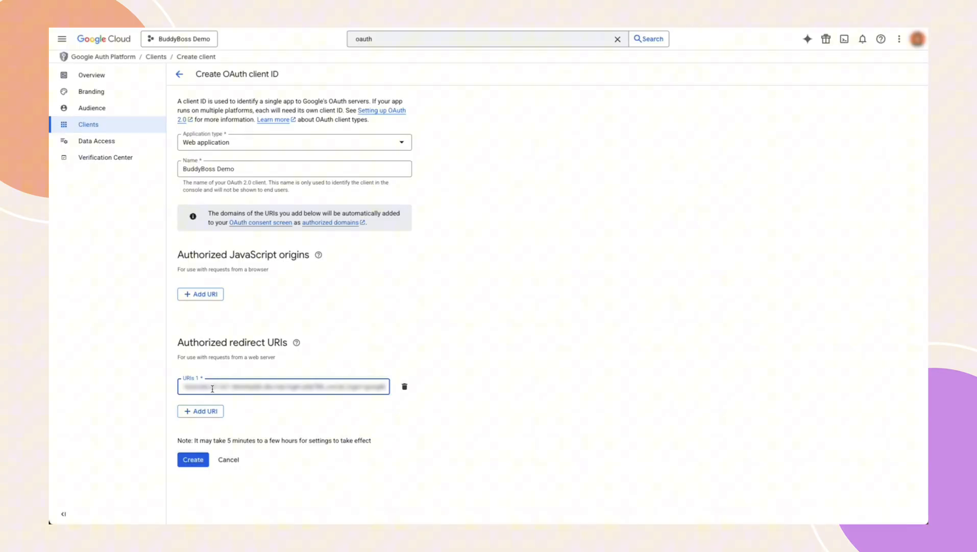
Create the BuddyBoss Demo web client and copy its client ID and secret
click(193, 460)
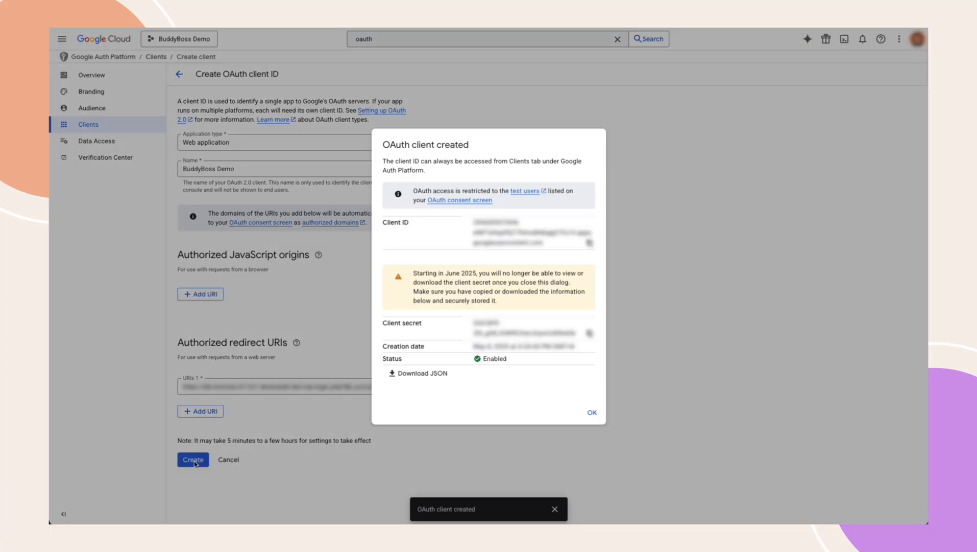
click(588, 243)
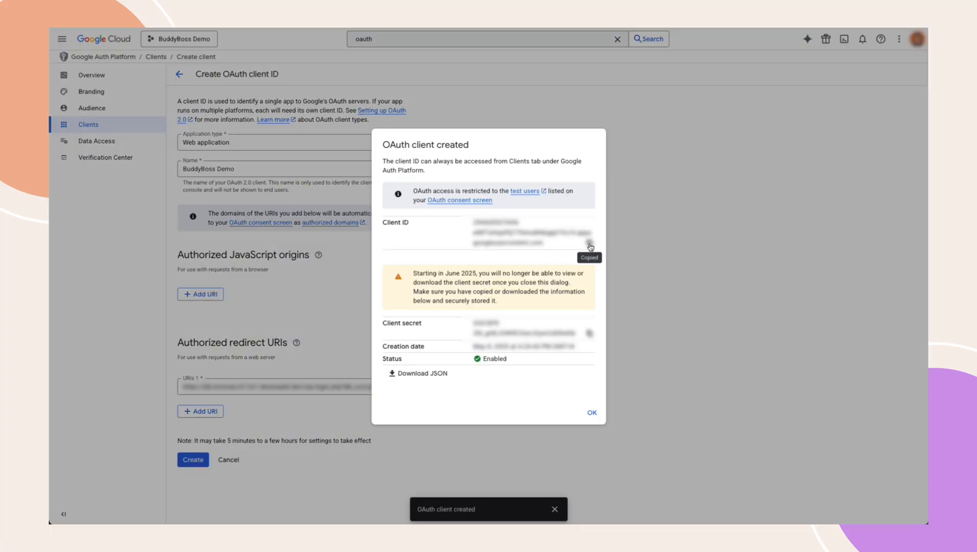
click(589, 334)
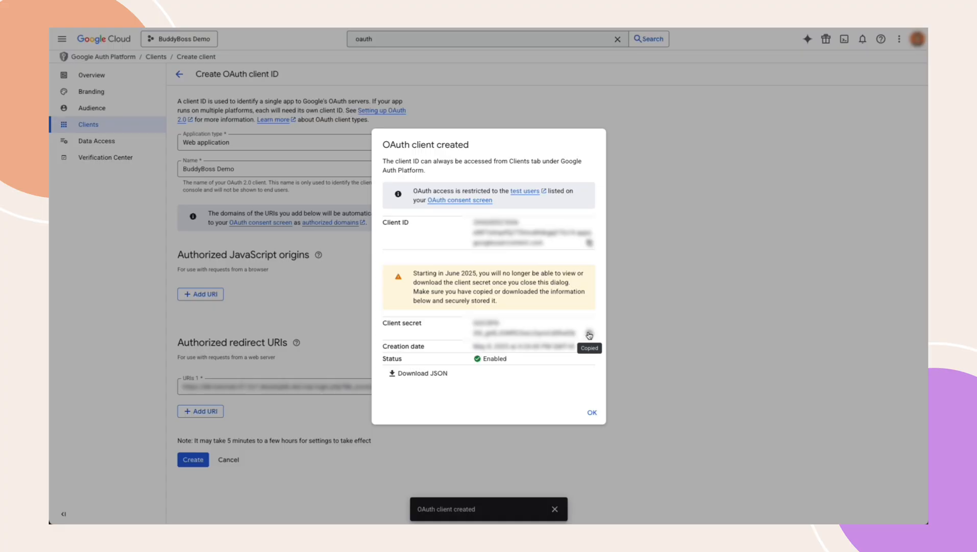
mouse_move(591, 407)
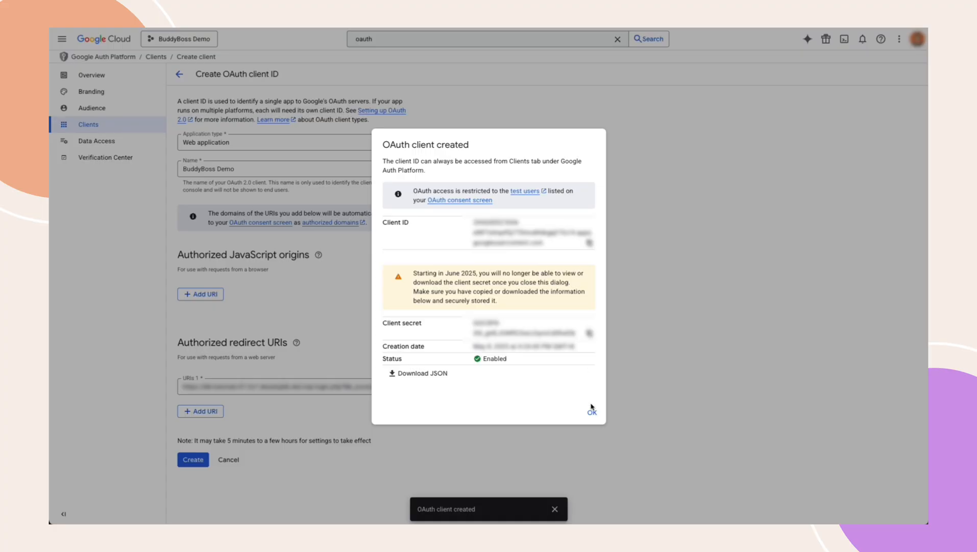
click(590, 412)
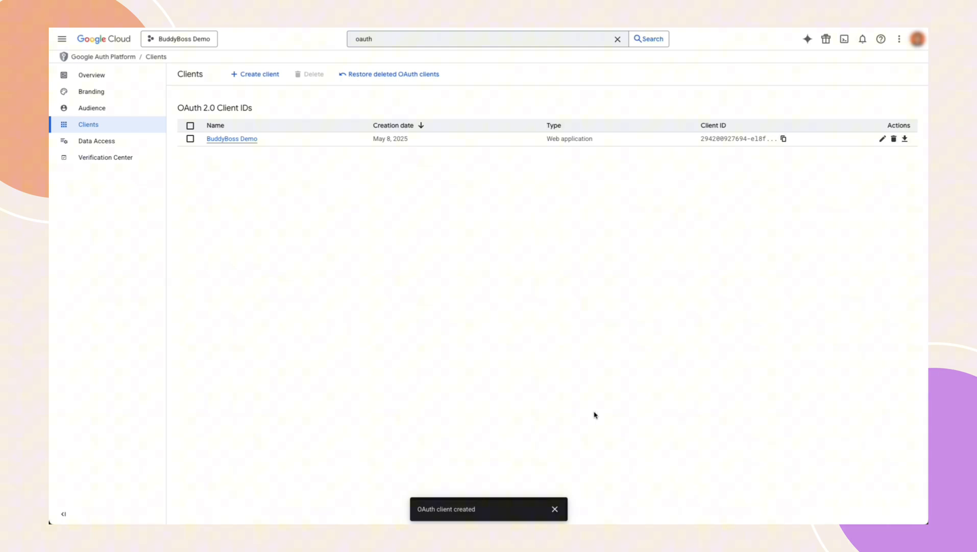
Publish the app from the Audience settings beyond test users
click(91, 107)
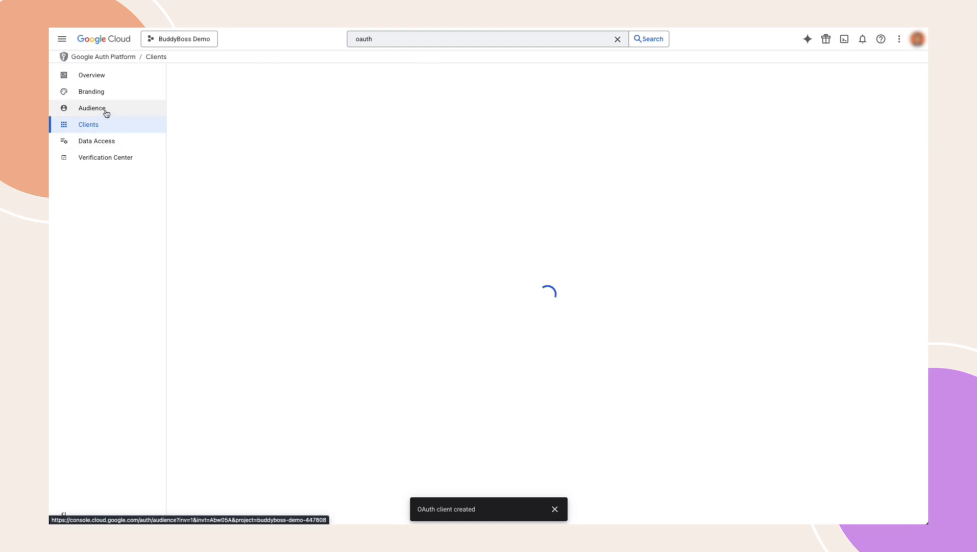
click(92, 108)
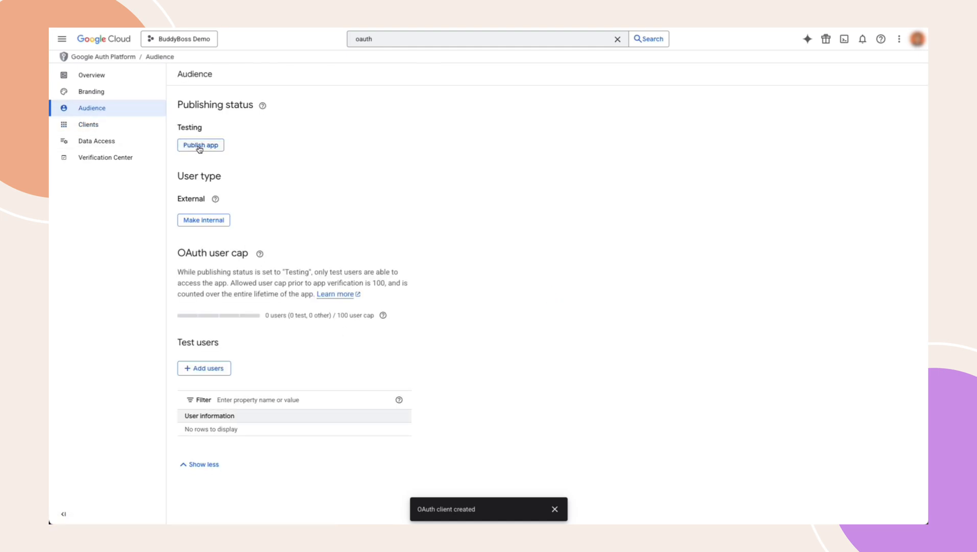
click(200, 144)
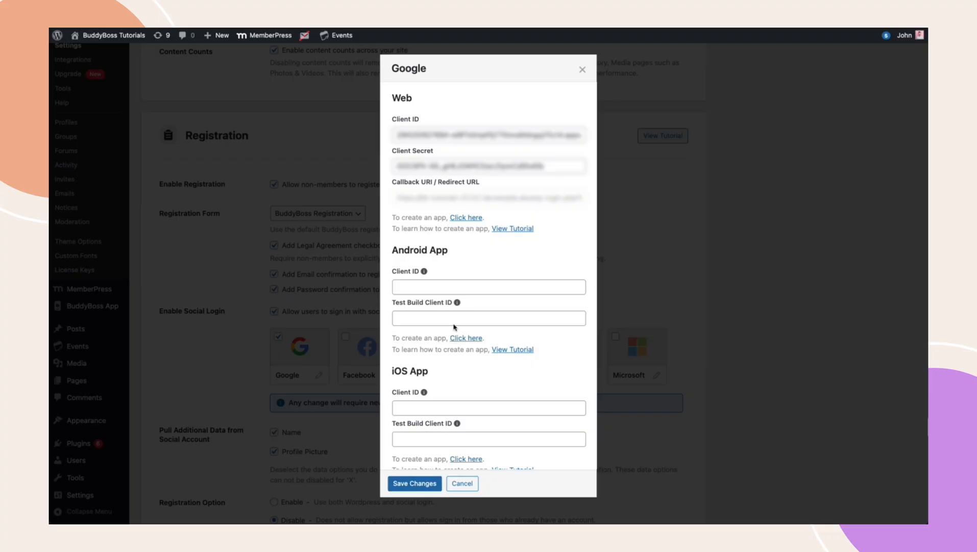
mouse_move(423, 379)
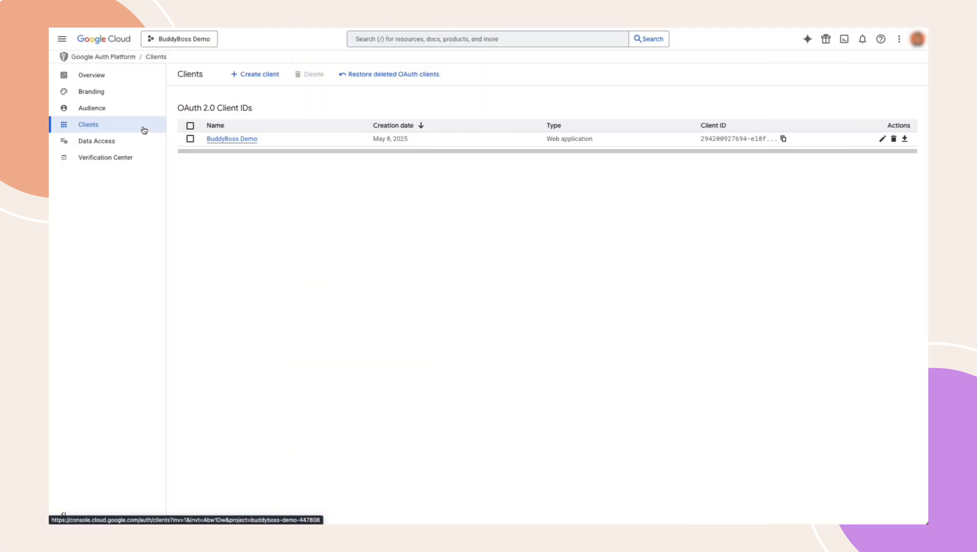
mouse_move(255, 74)
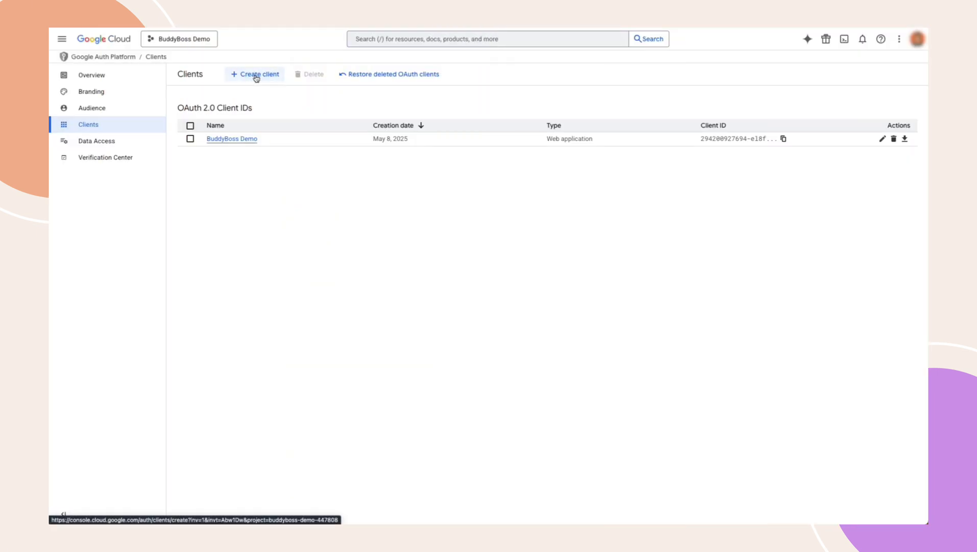
Begin an Android-type OAuth client and edit its name field
click(255, 74)
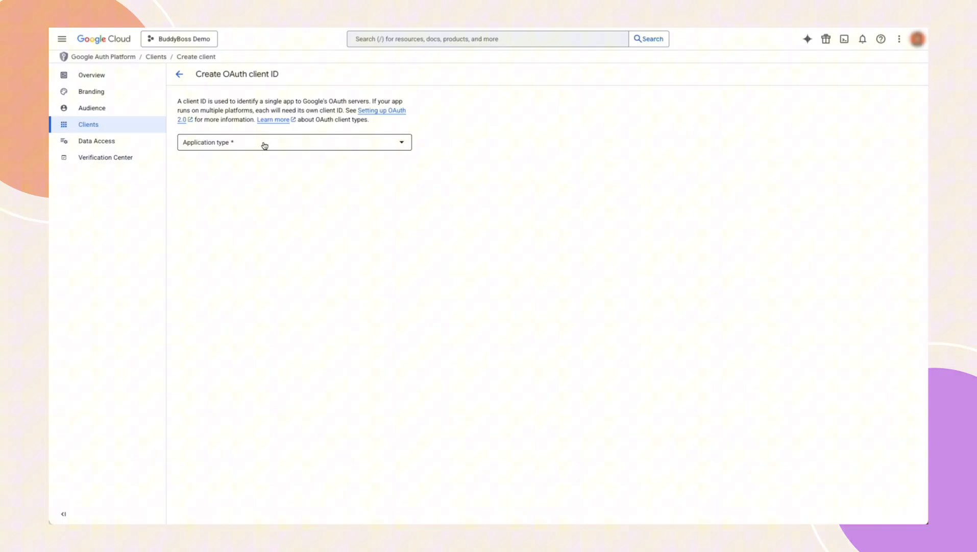
click(294, 142)
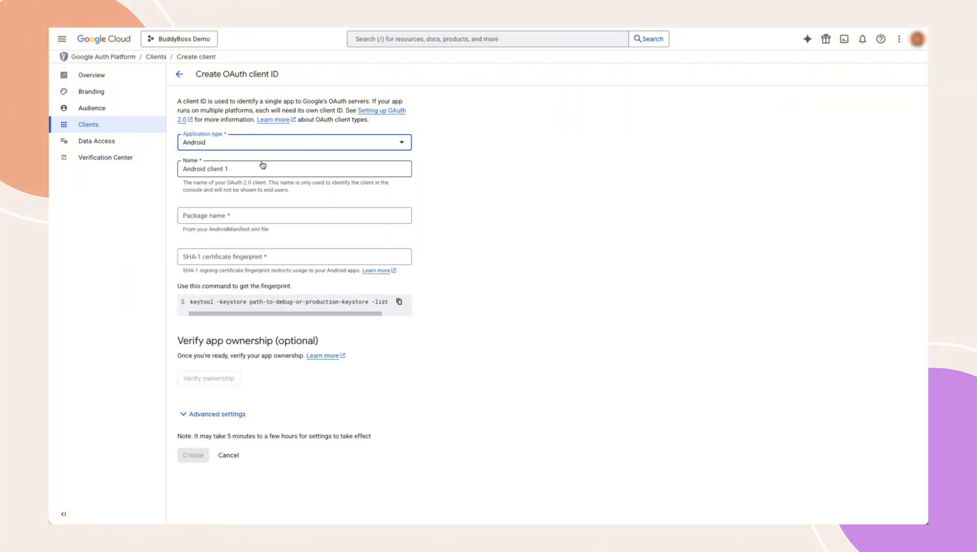
click(262, 168)
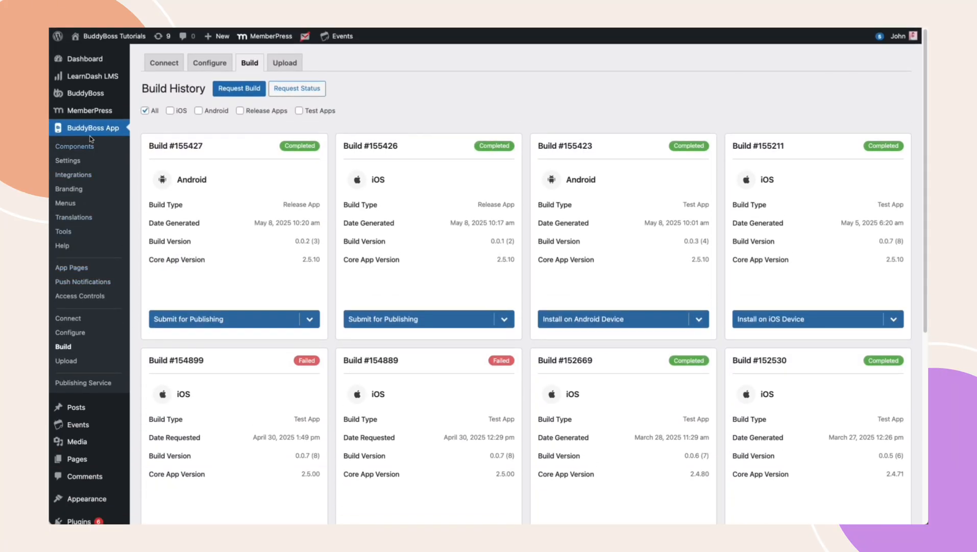
mouse_move(63, 347)
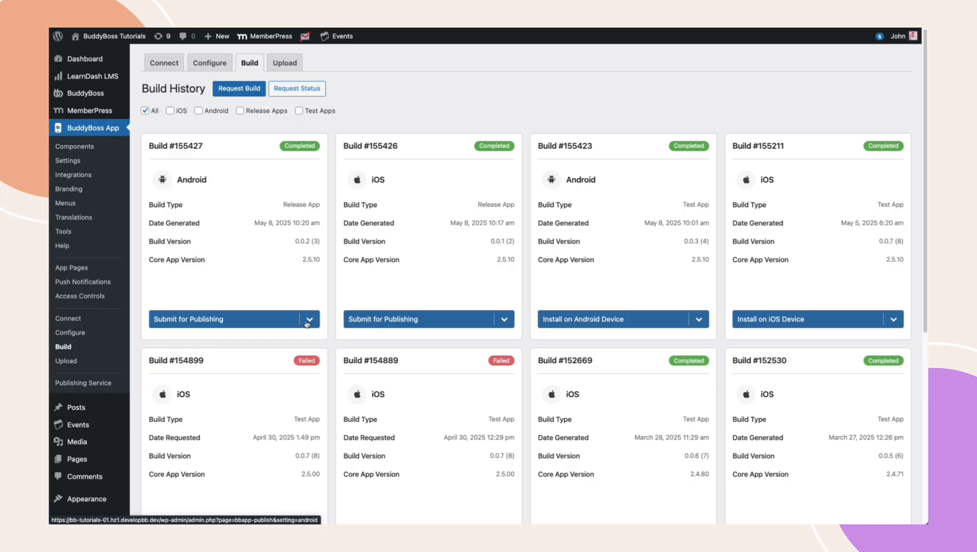
Download the SHA-1 certificate fingerprint for Android build #155427
click(309, 319)
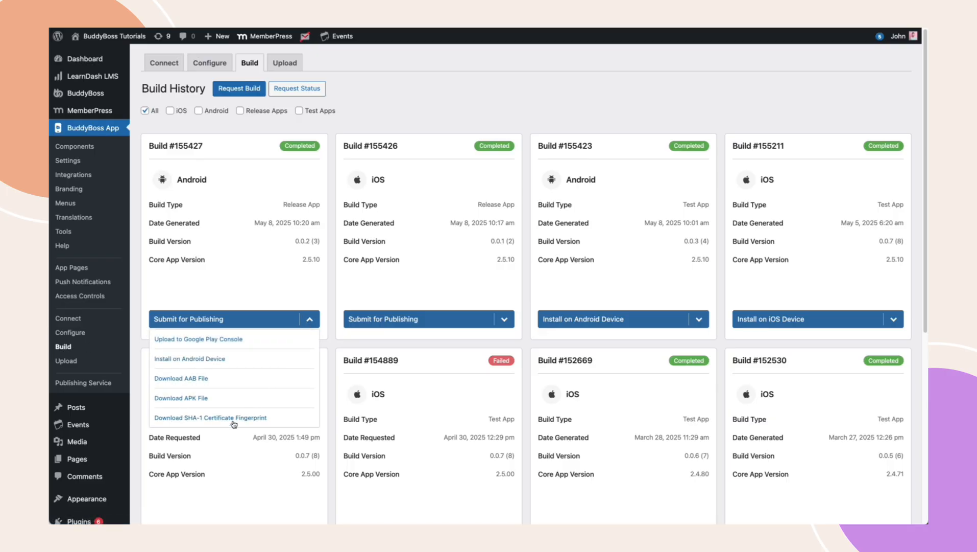
click(210, 416)
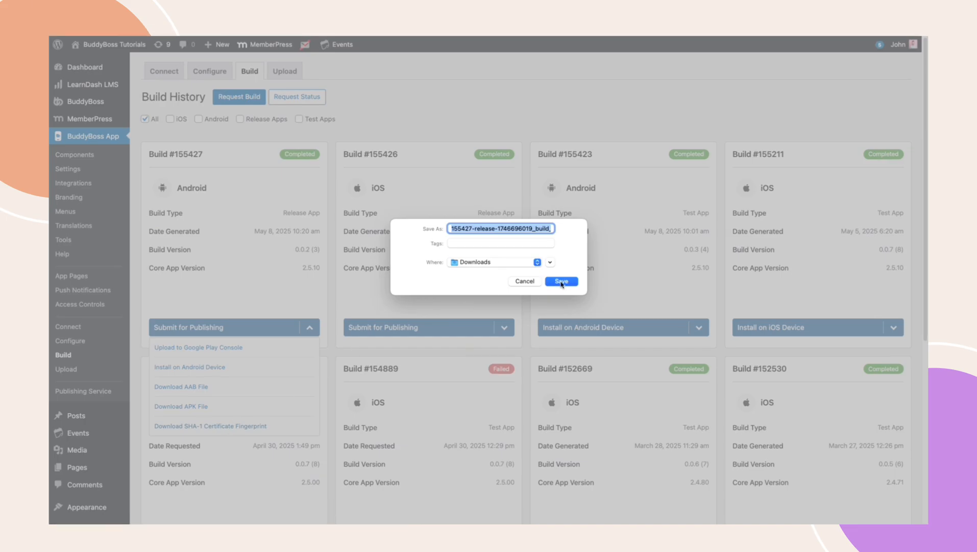
Create the Android client with fingerprint E0:E8:45:...:DC:F4 and copy its client ID
click(560, 281)
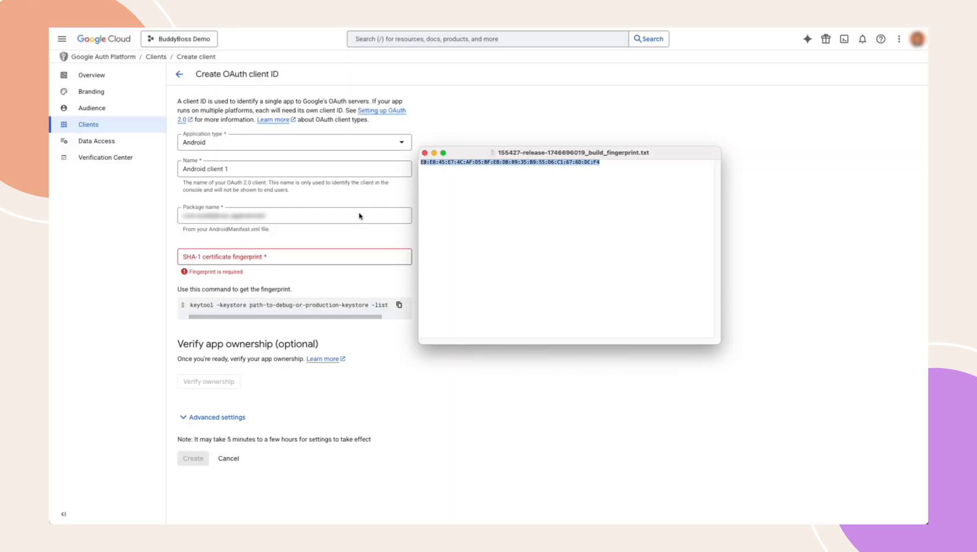
text(E0:E8:45:E7:4C:AF:D5:BF:EB:DB:89:35:B9:55:D6:C1:67:6D:DC:F4)
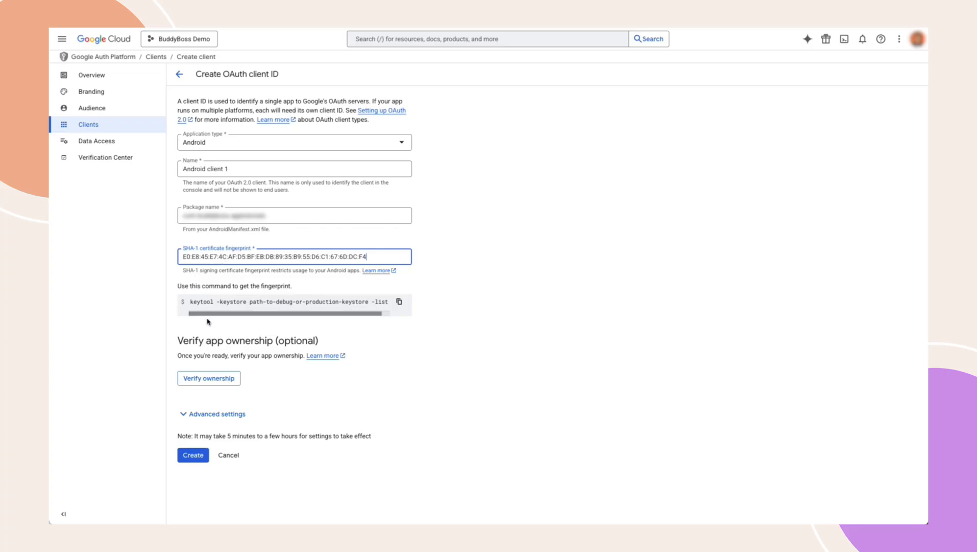
click(192, 455)
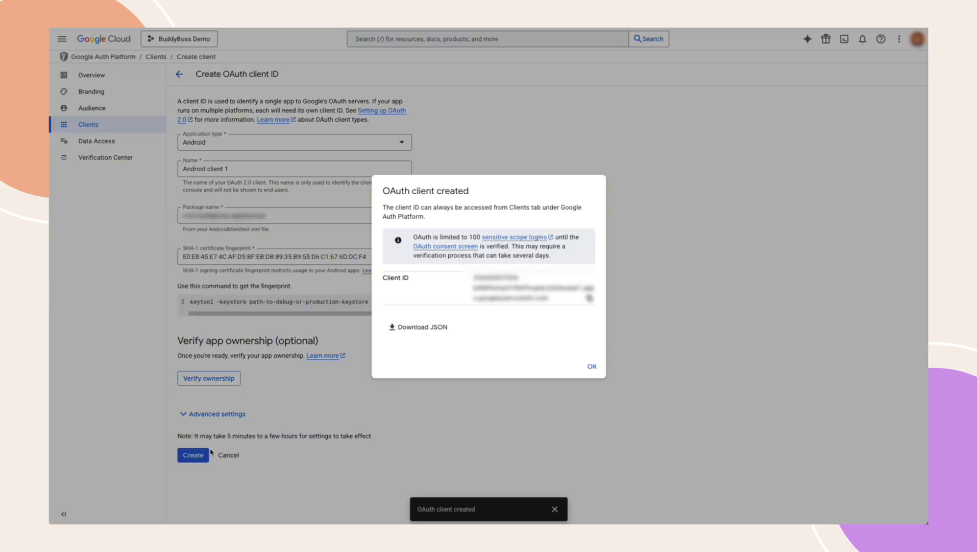
click(590, 297)
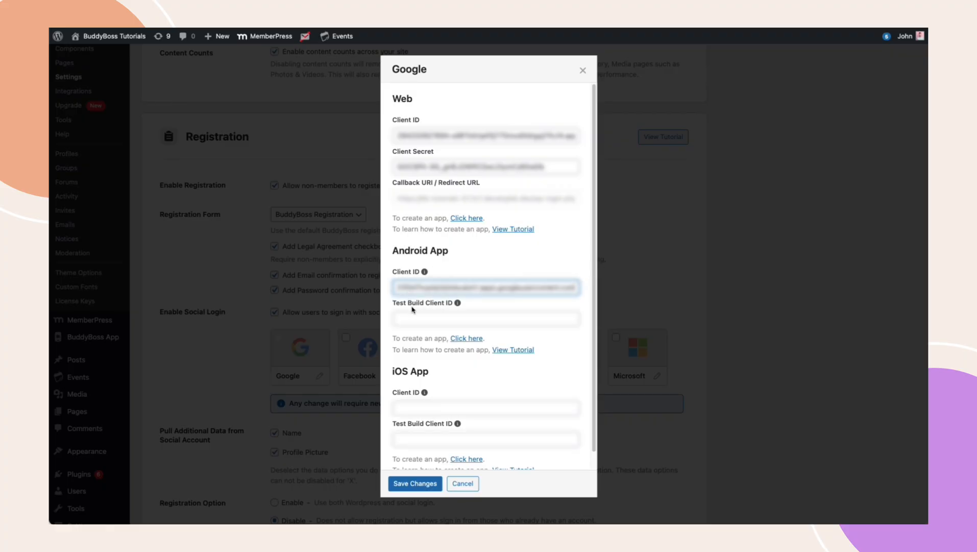
mouse_move(477, 328)
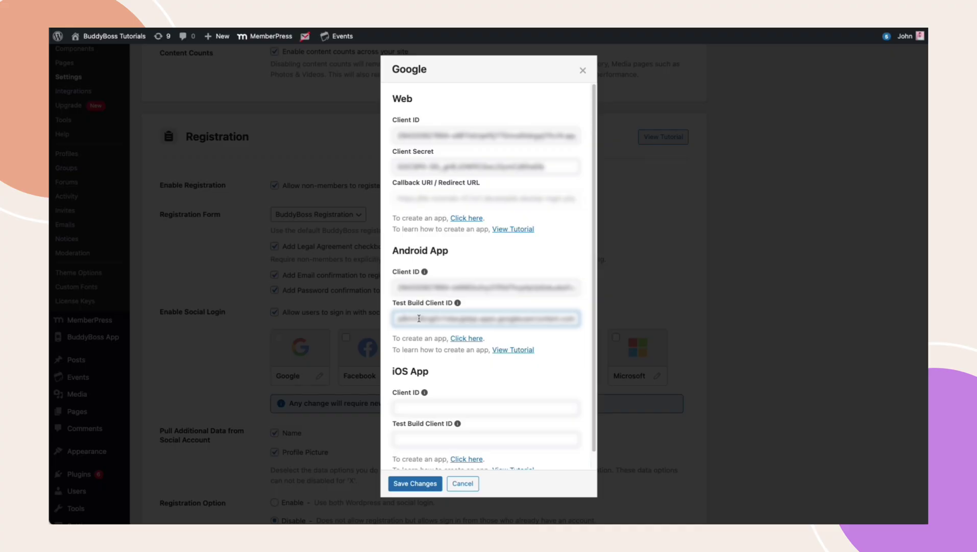
Scroll the Google settings to the Android App Test Build Client ID field
scroll(down, 3)
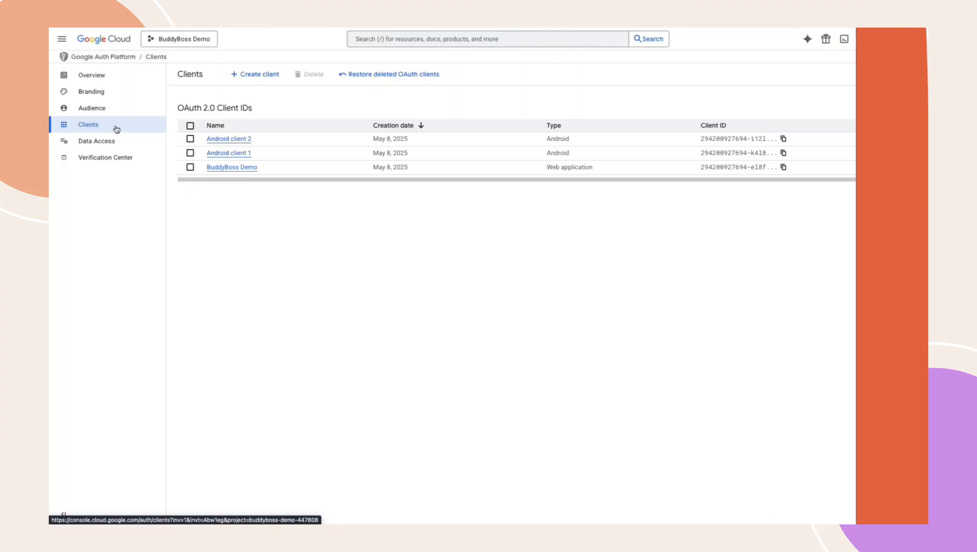
Begin another OAuth client with iOS as its application type
click(257, 74)
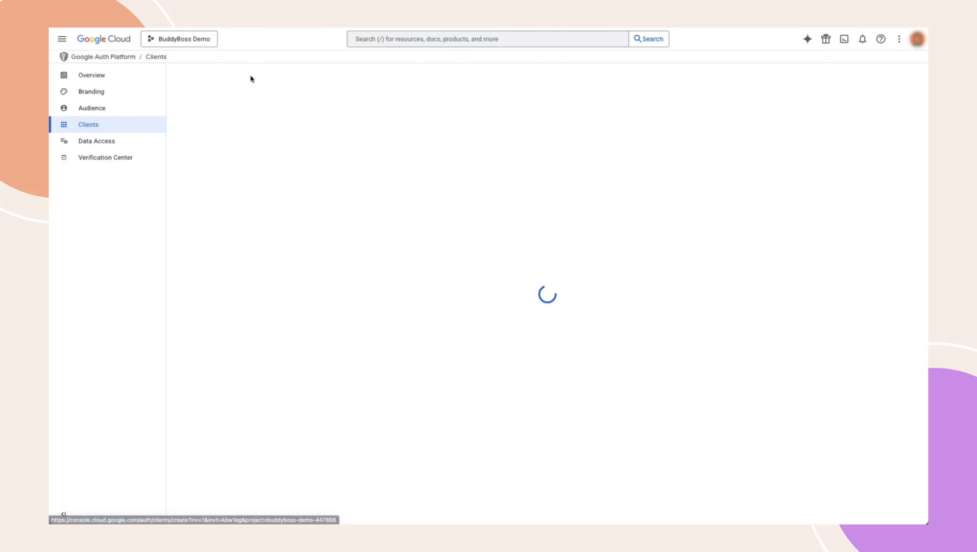
click(293, 142)
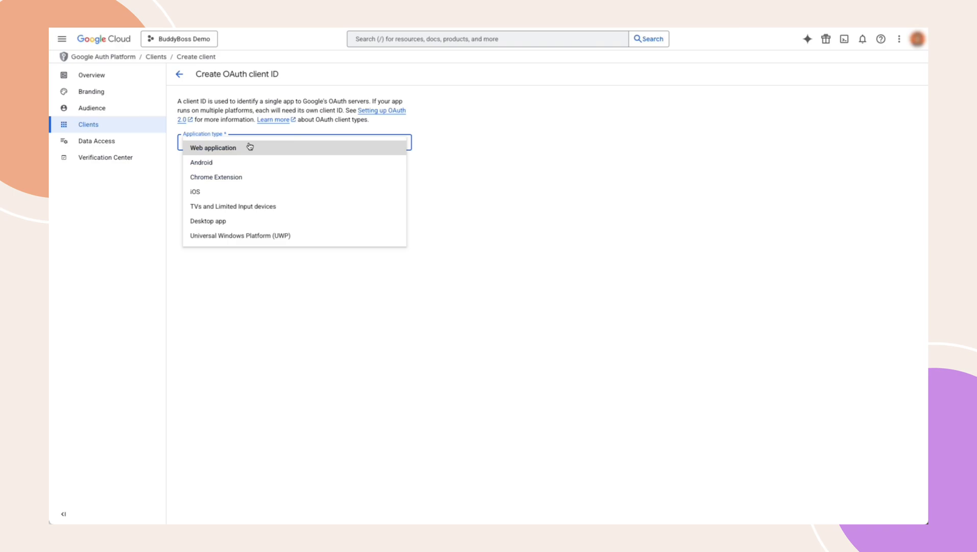
click(195, 190)
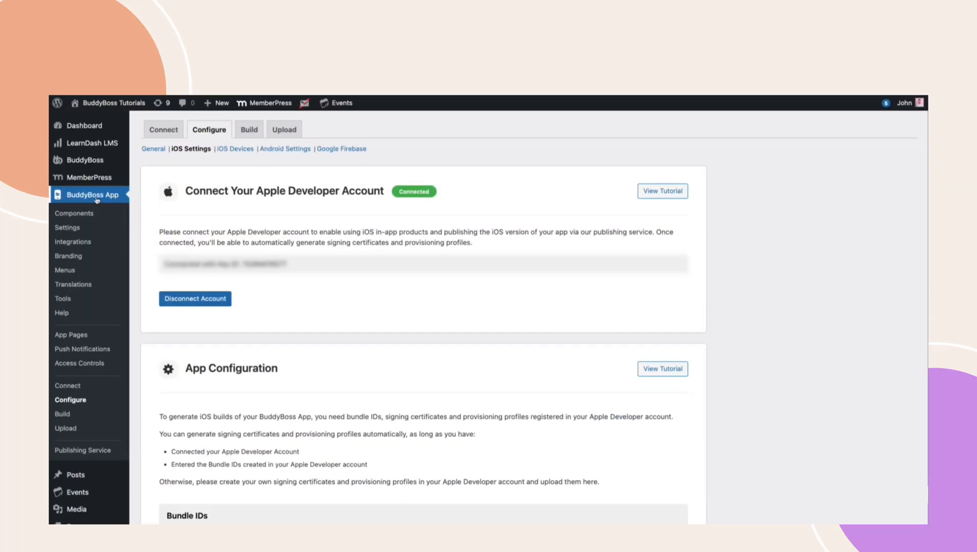
scroll(down, 3)
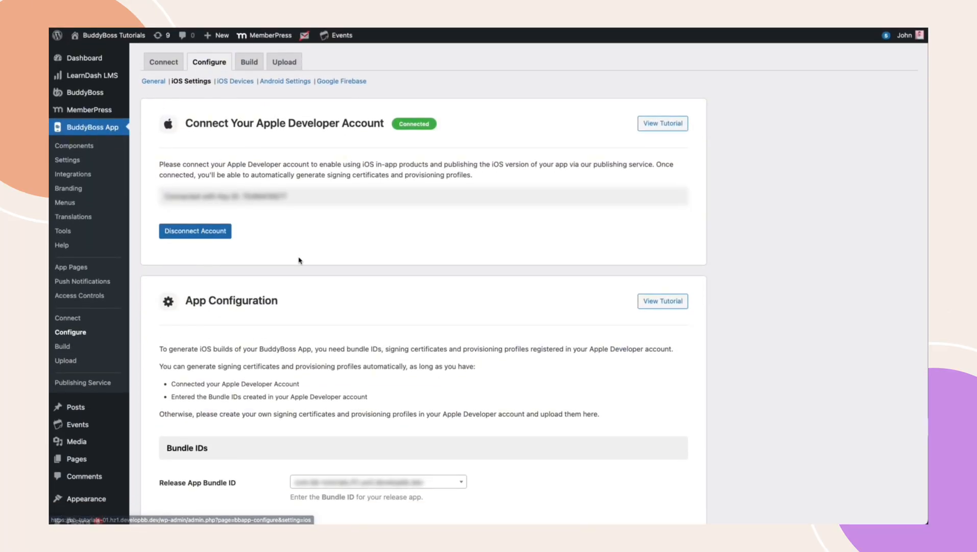
scroll(down, 3)
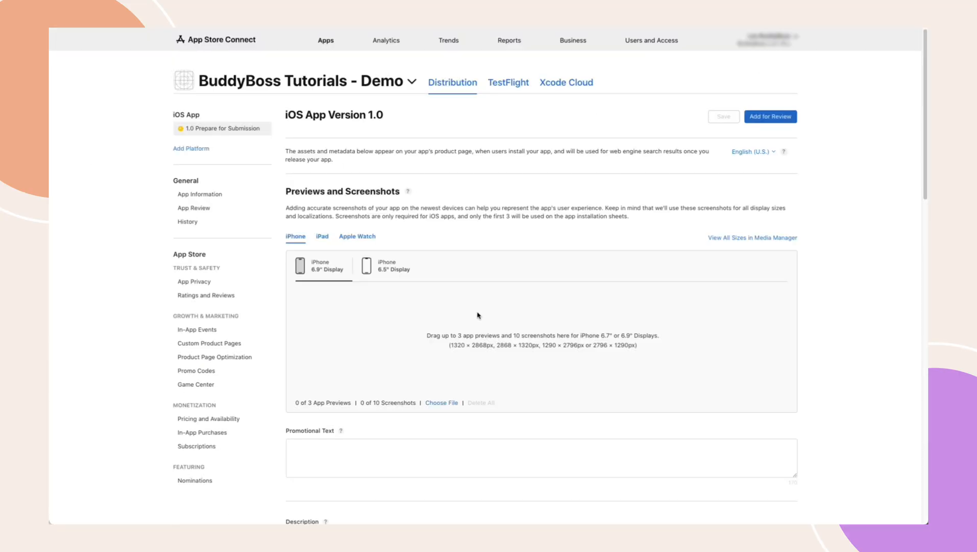
mouse_move(199, 194)
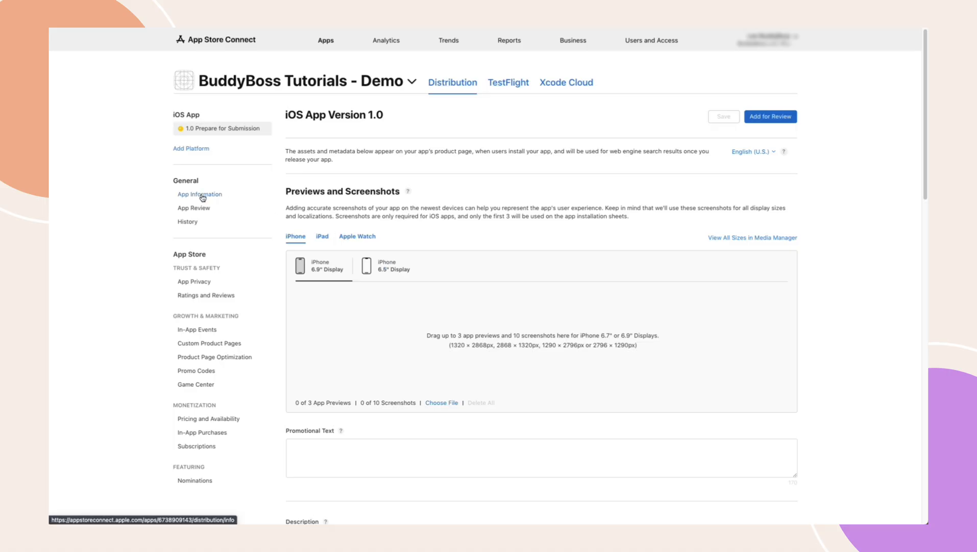
Open App Information for the BuddyBoss Tutorials - Demo app
click(199, 194)
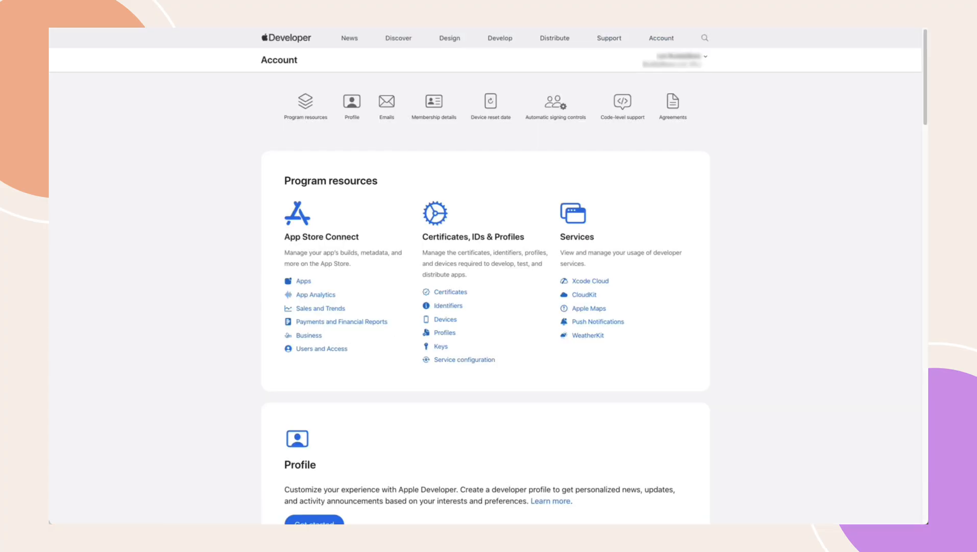
scroll(down, 3)
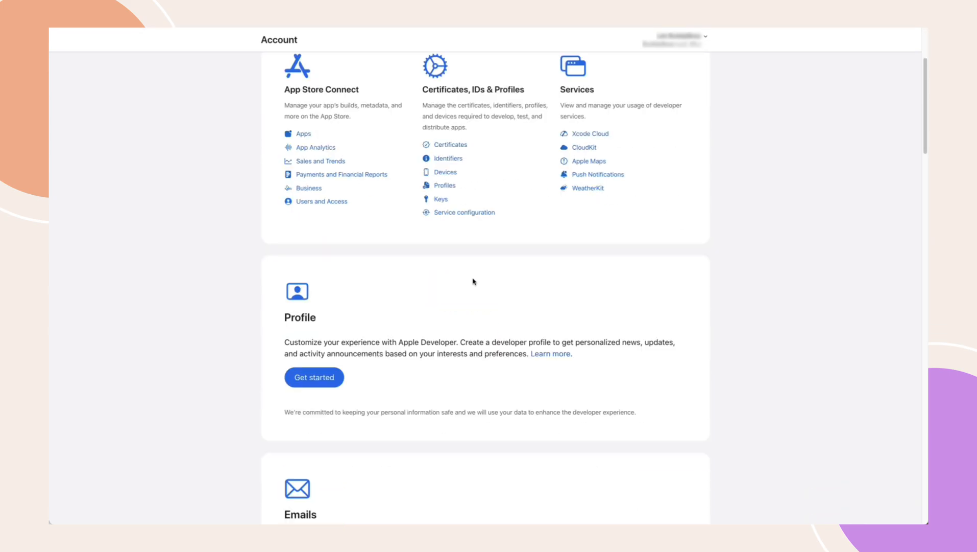
scroll(down, 3)
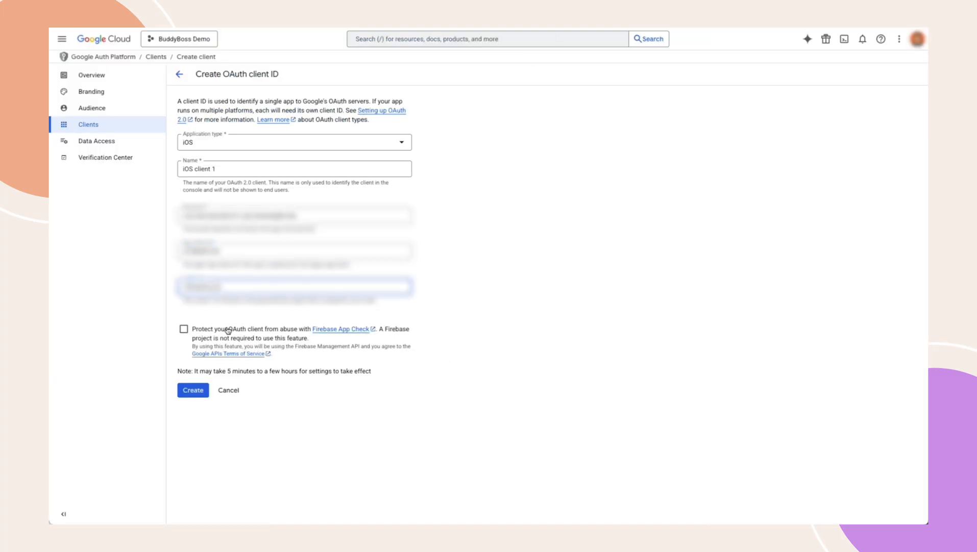
Create the iOS client 1 OAuth client and copy its Client ID
click(192, 389)
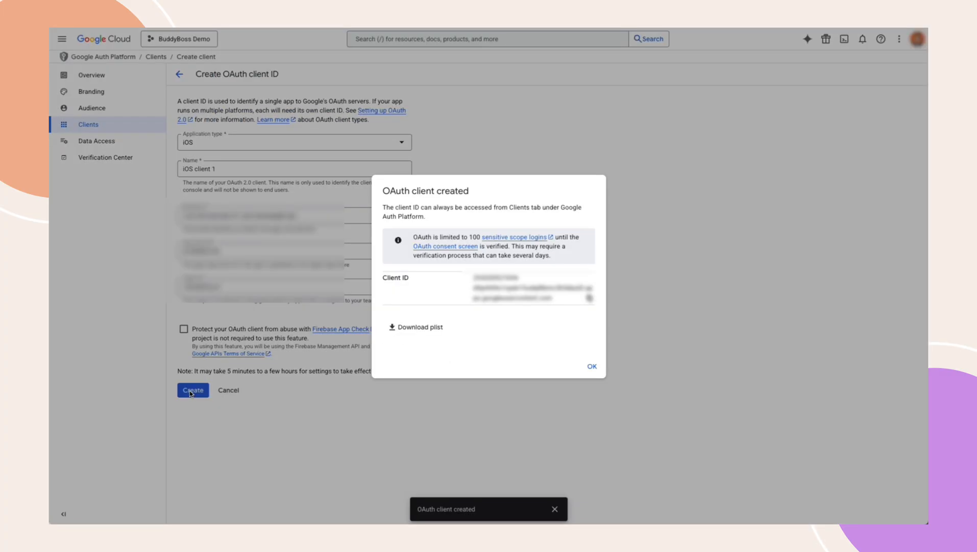
click(587, 298)
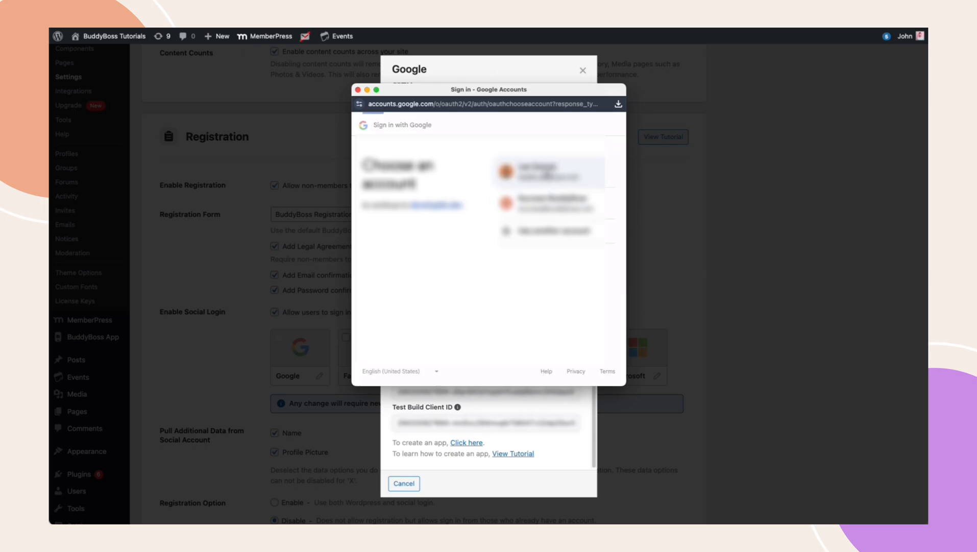
Authorize the Google account, enable Google social login, and save BuddyBoss settings
click(549, 172)
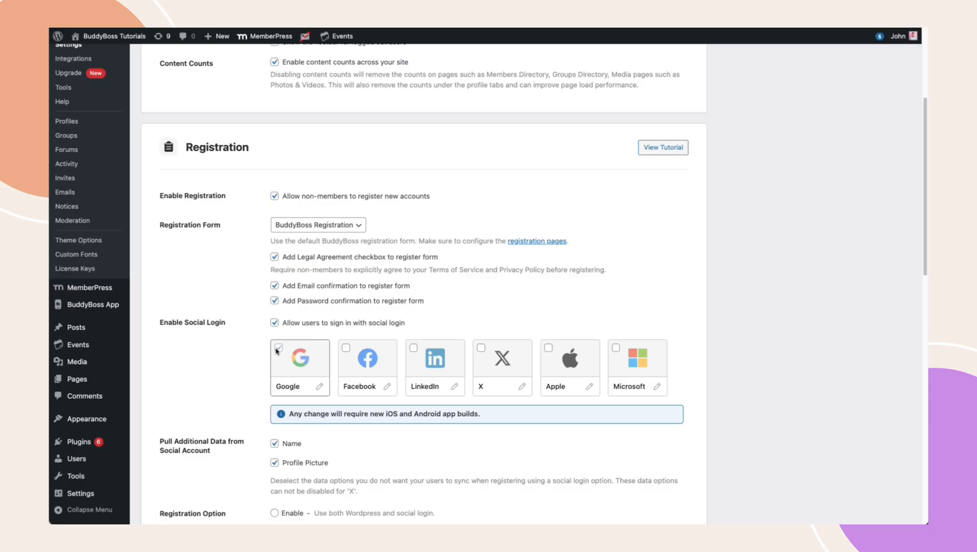
scroll(down, 3)
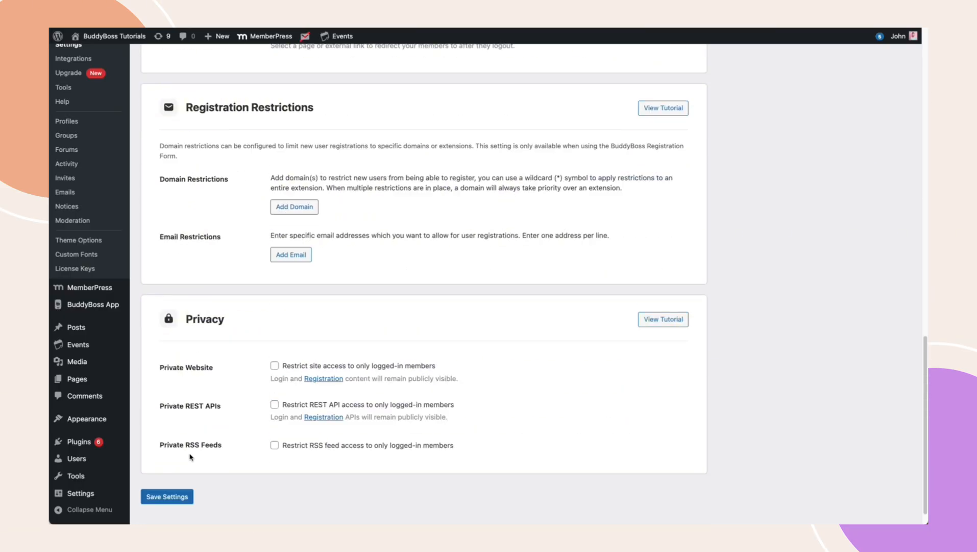
click(167, 496)
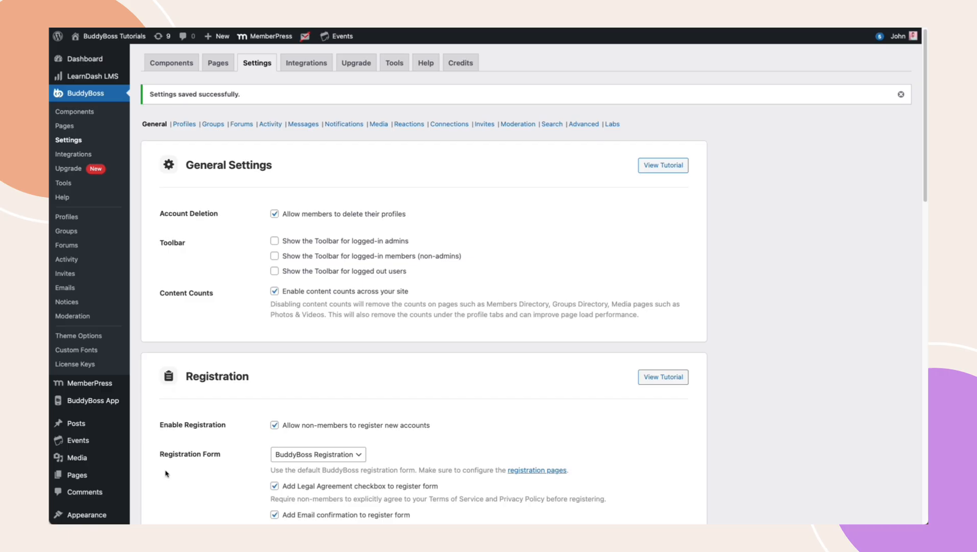
scroll(down, 3)
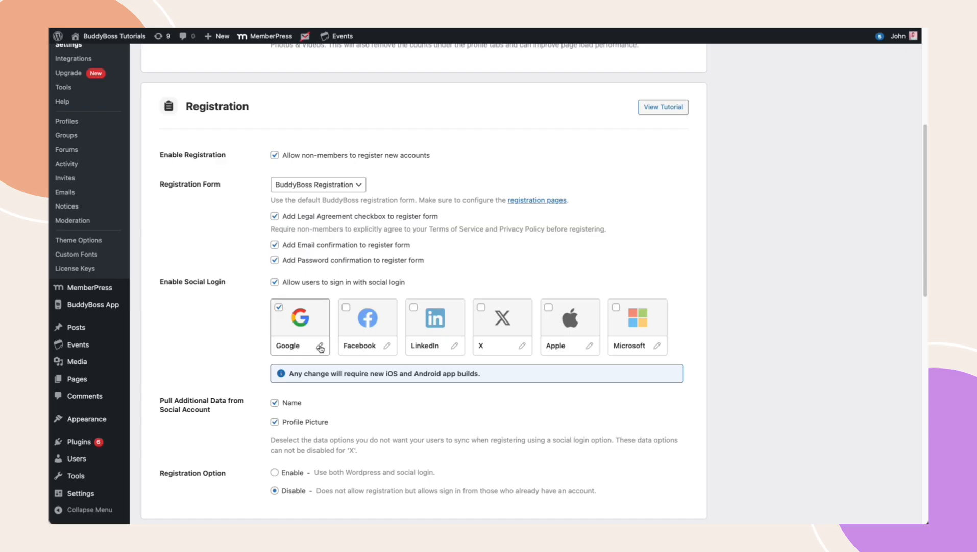
Request a new BuddyBoss app build from the Build history page
click(93, 304)
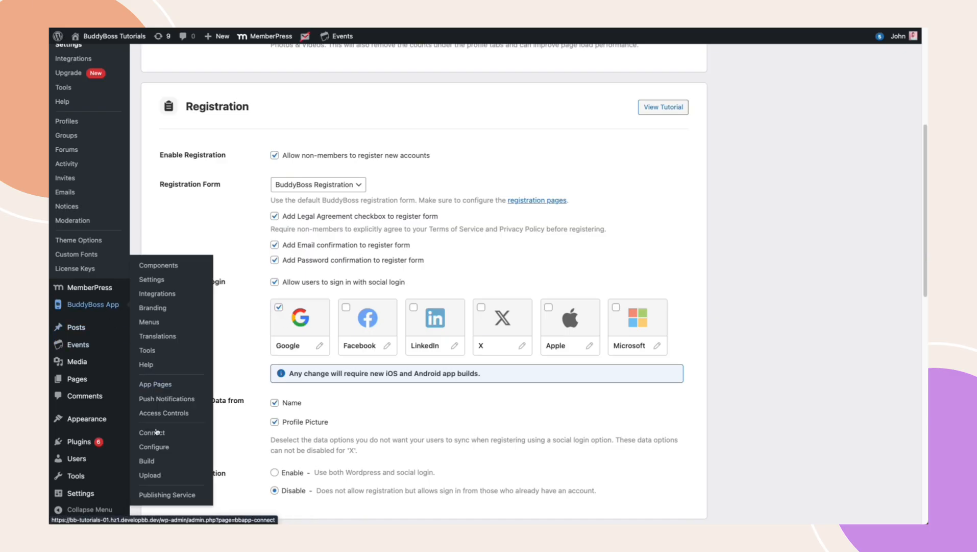
click(146, 460)
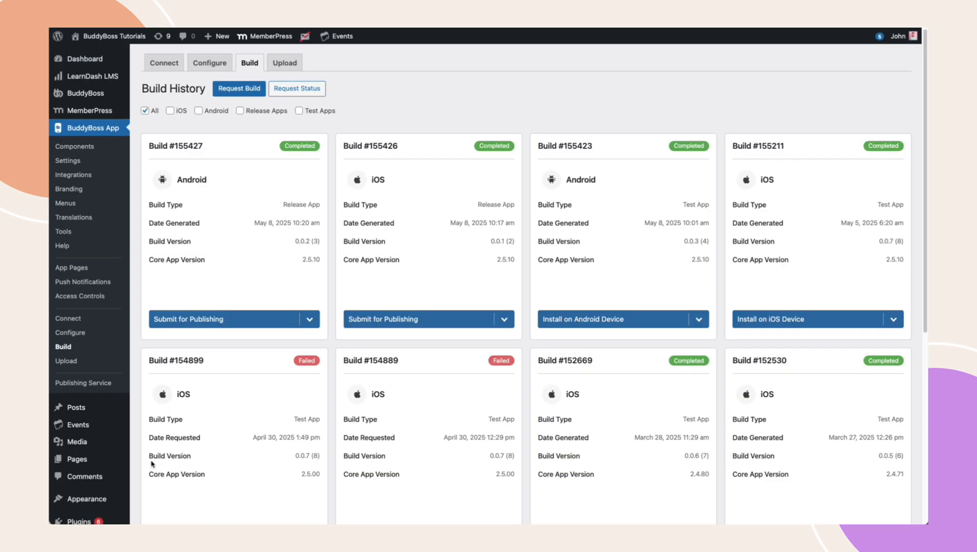
mouse_move(239, 88)
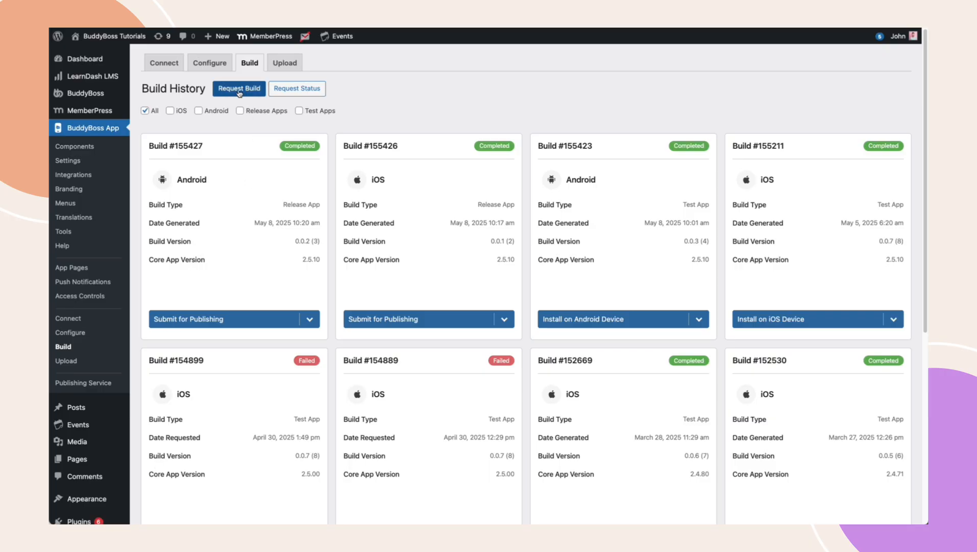
click(238, 87)
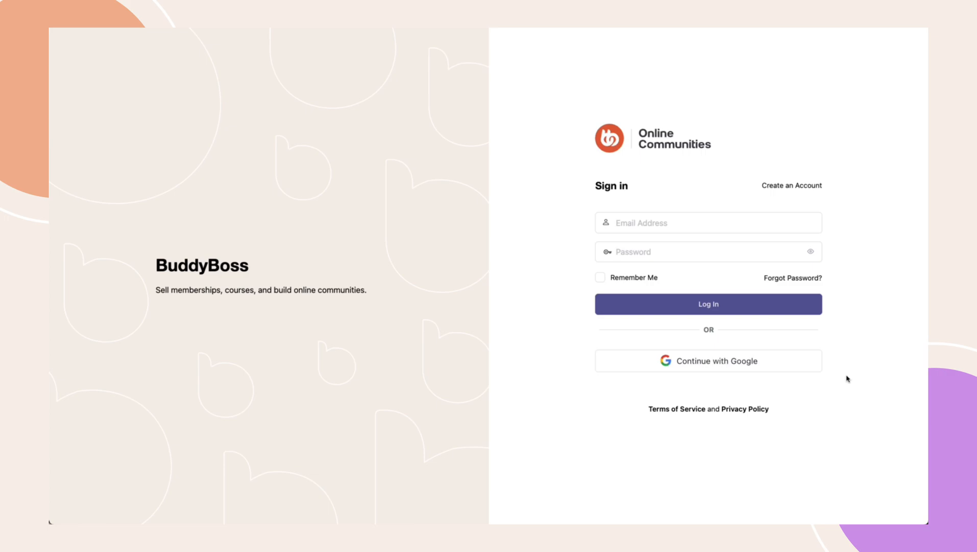
Go to Create an Account and choose Continue with Google
click(792, 185)
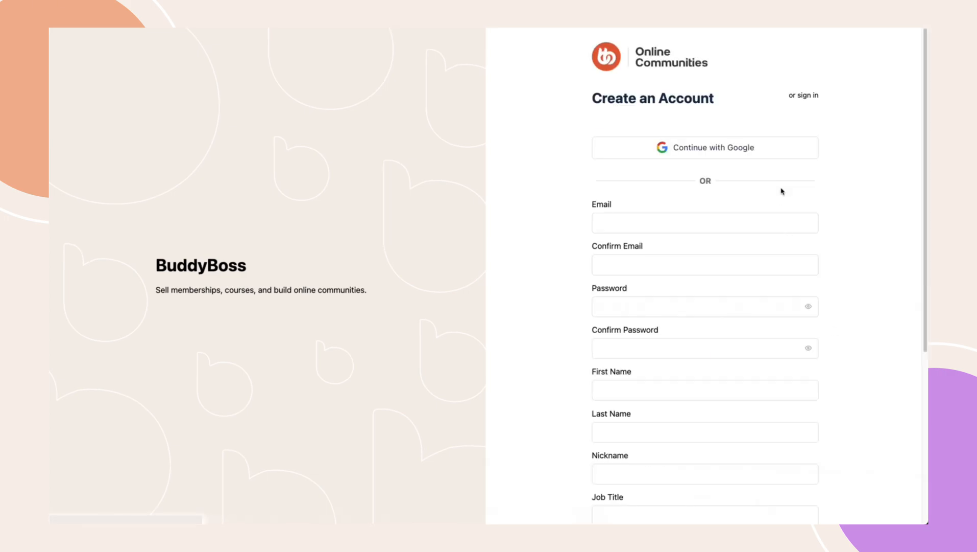
mouse_move(695, 158)
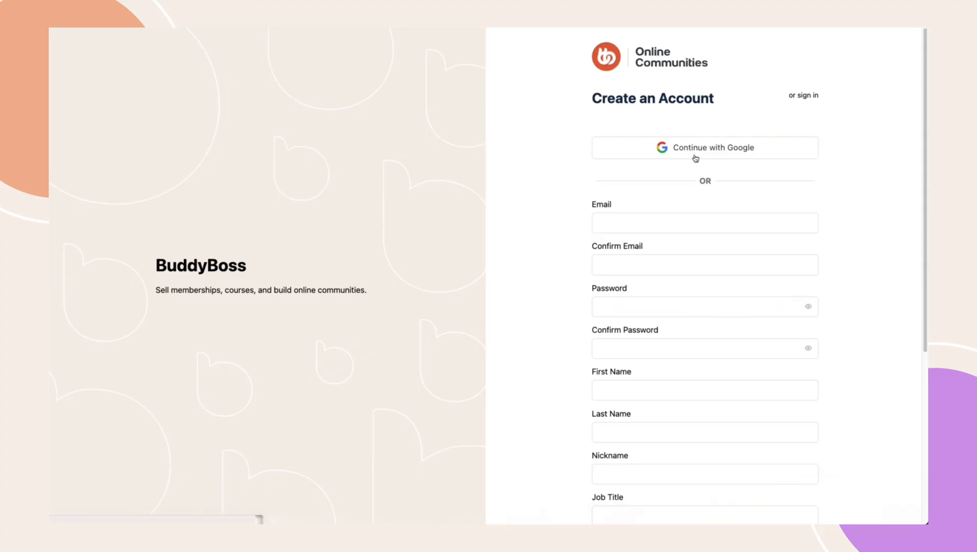
click(705, 147)
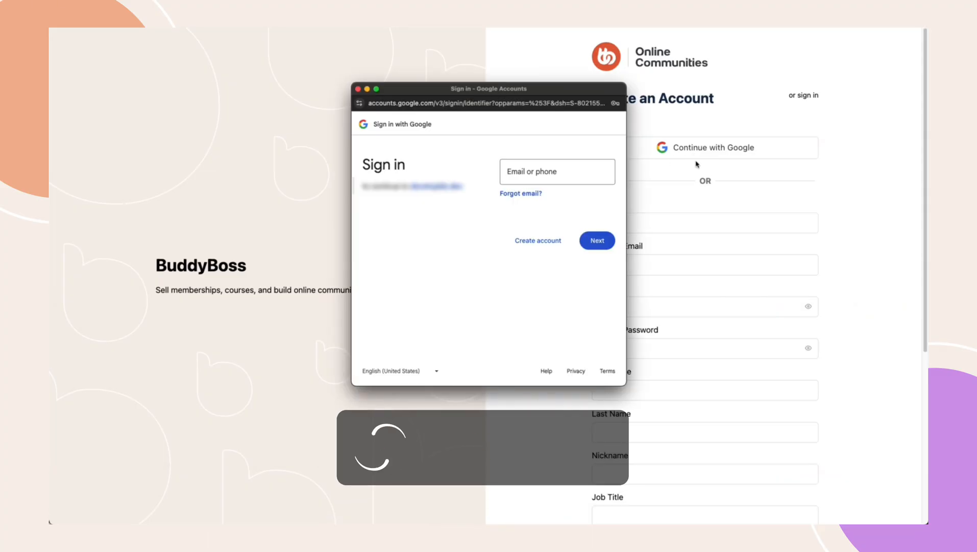